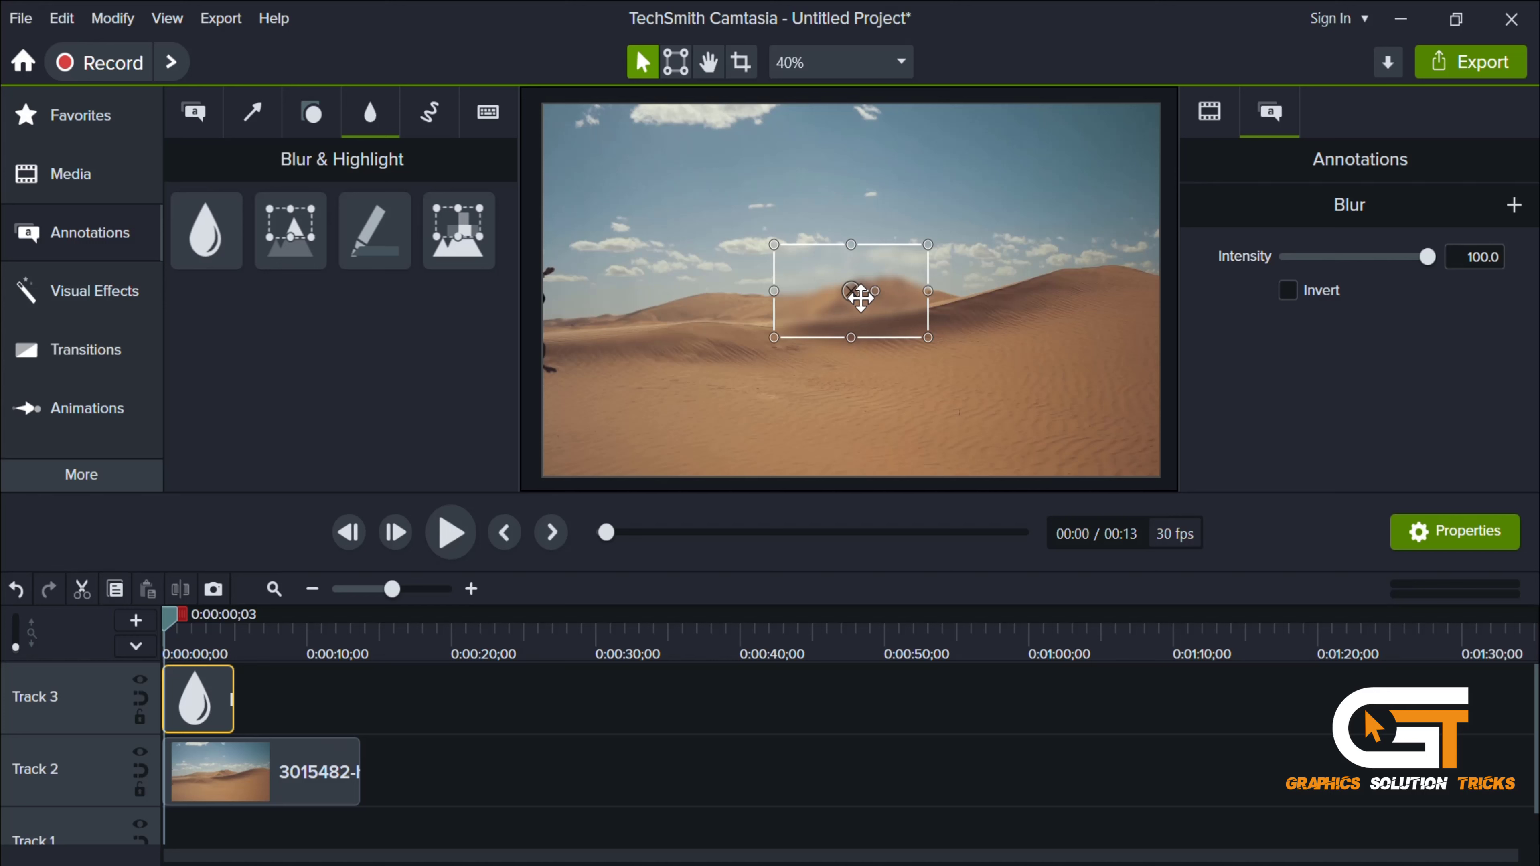
- Move the blur to the left edge where the runner enters and extend its clip until the runner exits
{"action": "left_click_drag", "start_coordinate": [850, 290], "coordinate": [731, 290]}
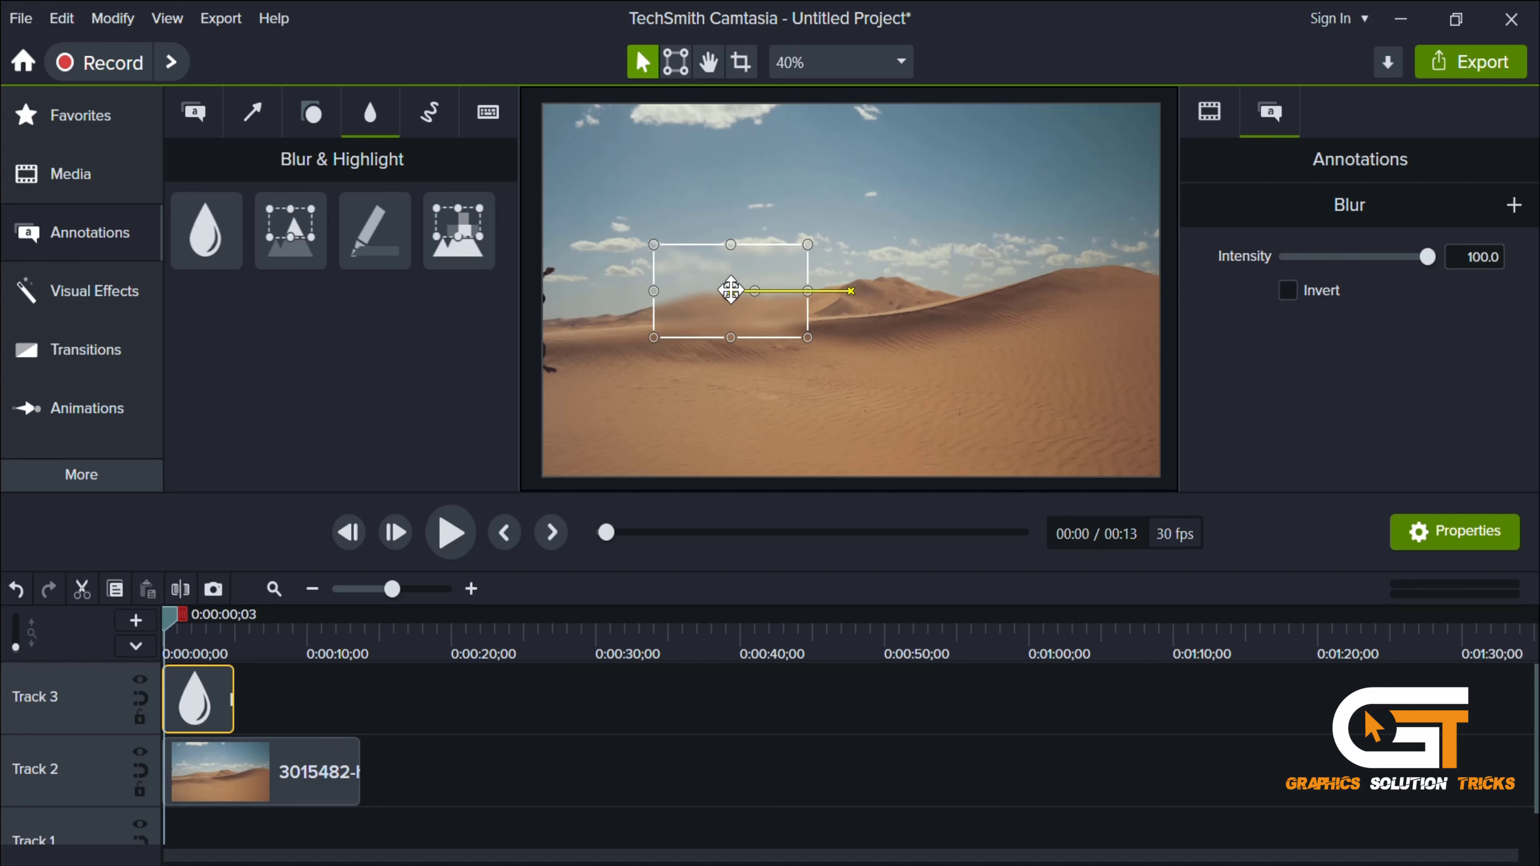
{"action": "left_click_drag", "start_coordinate": [731, 289], "coordinate": [596, 289]}
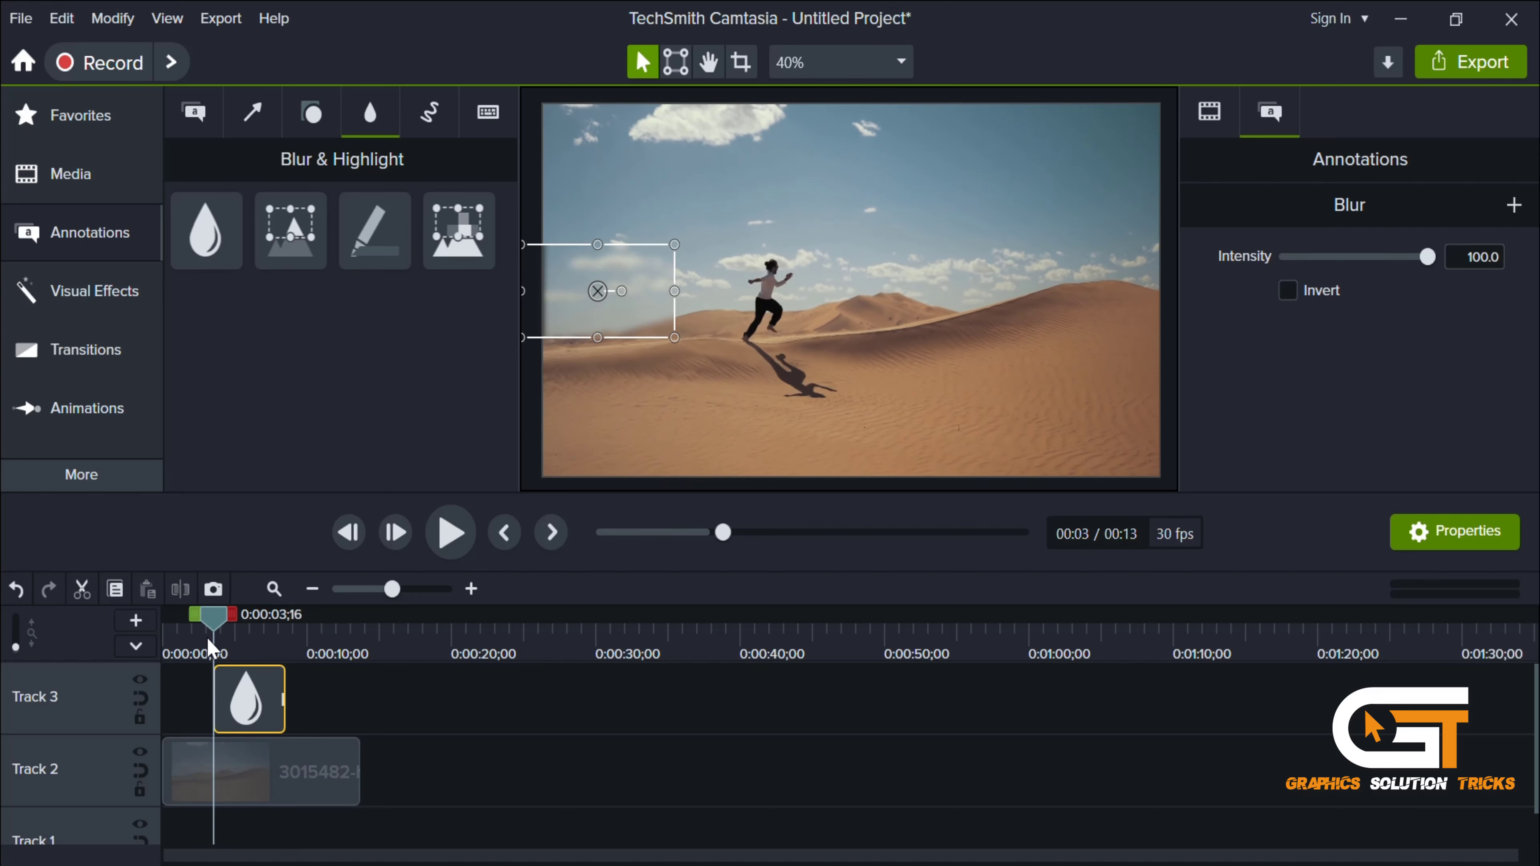
{"action": "left_click_drag", "start_coordinate": [596, 291], "coordinate": [710, 291]}
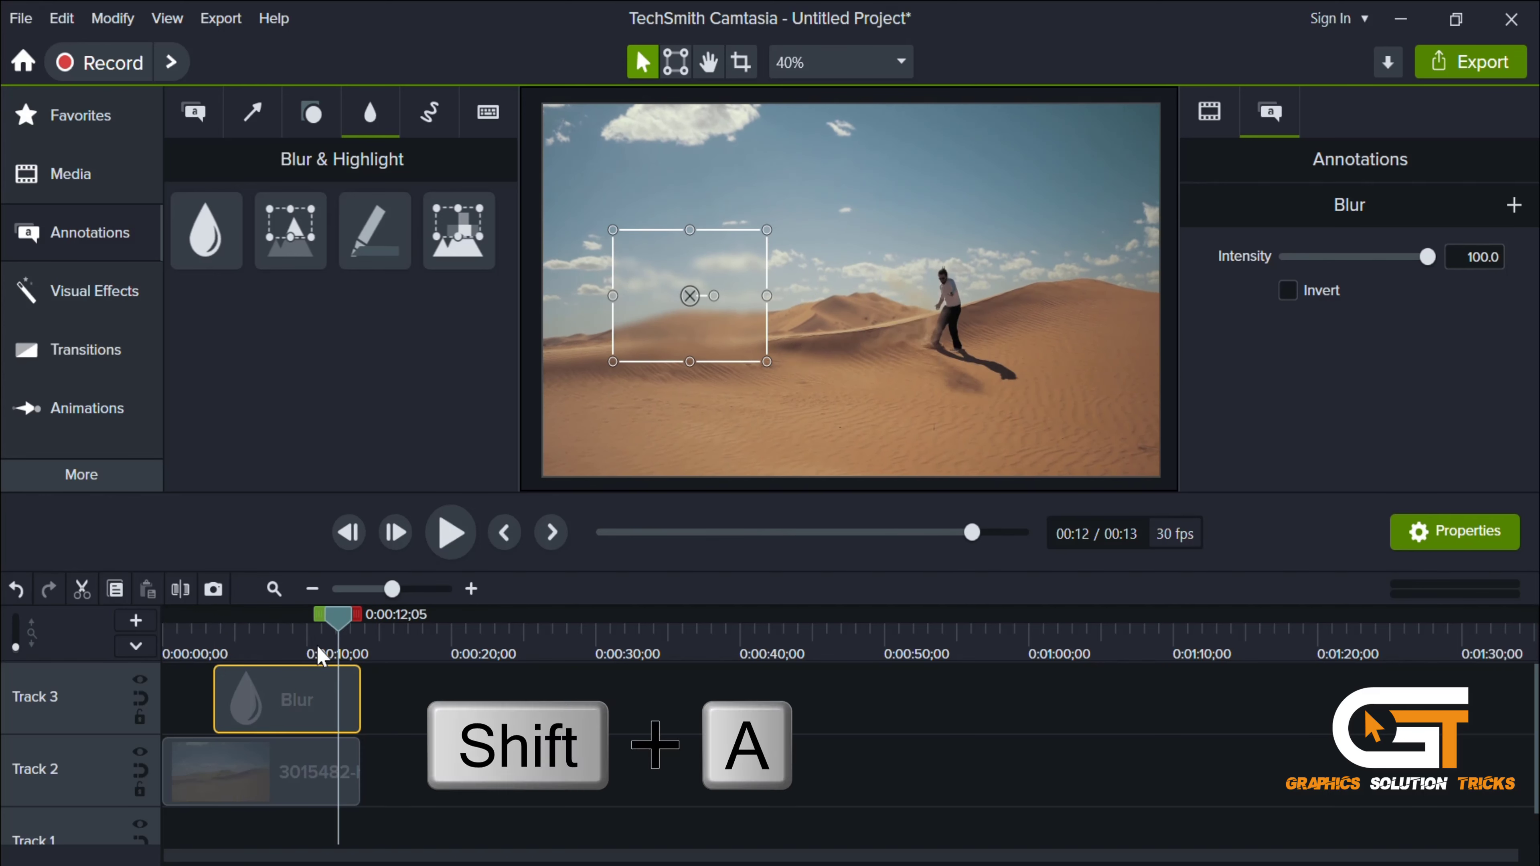
{"action": "mouse_move", "coordinate": [331, 663]}
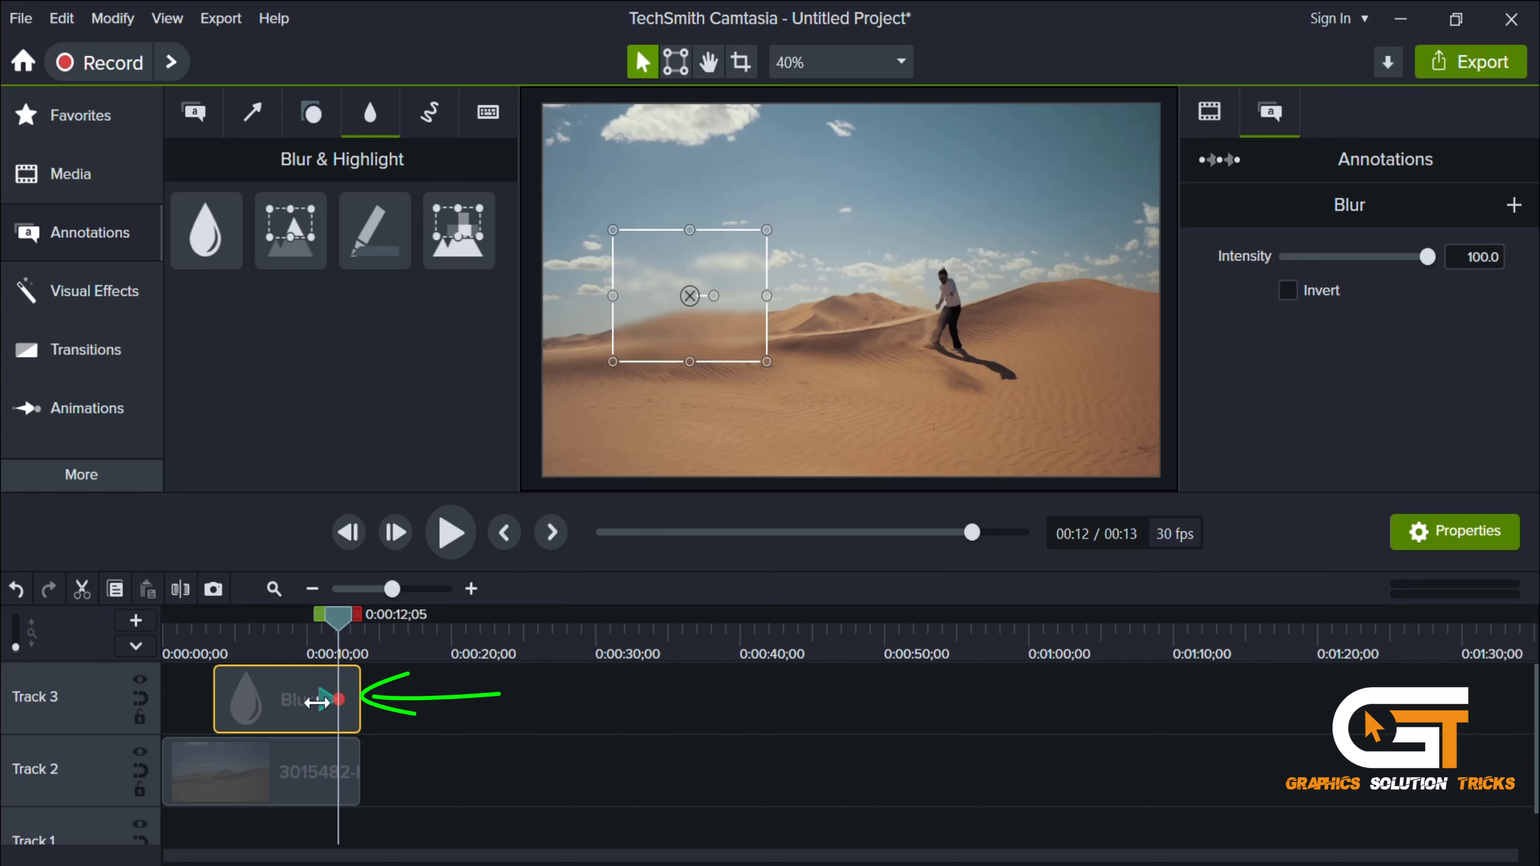
- Stretch the animation arrow so it spans the whole blur clip from start to end
{"action": "left_click_drag", "start_coordinate": [325, 700], "coordinate": [333, 700]}
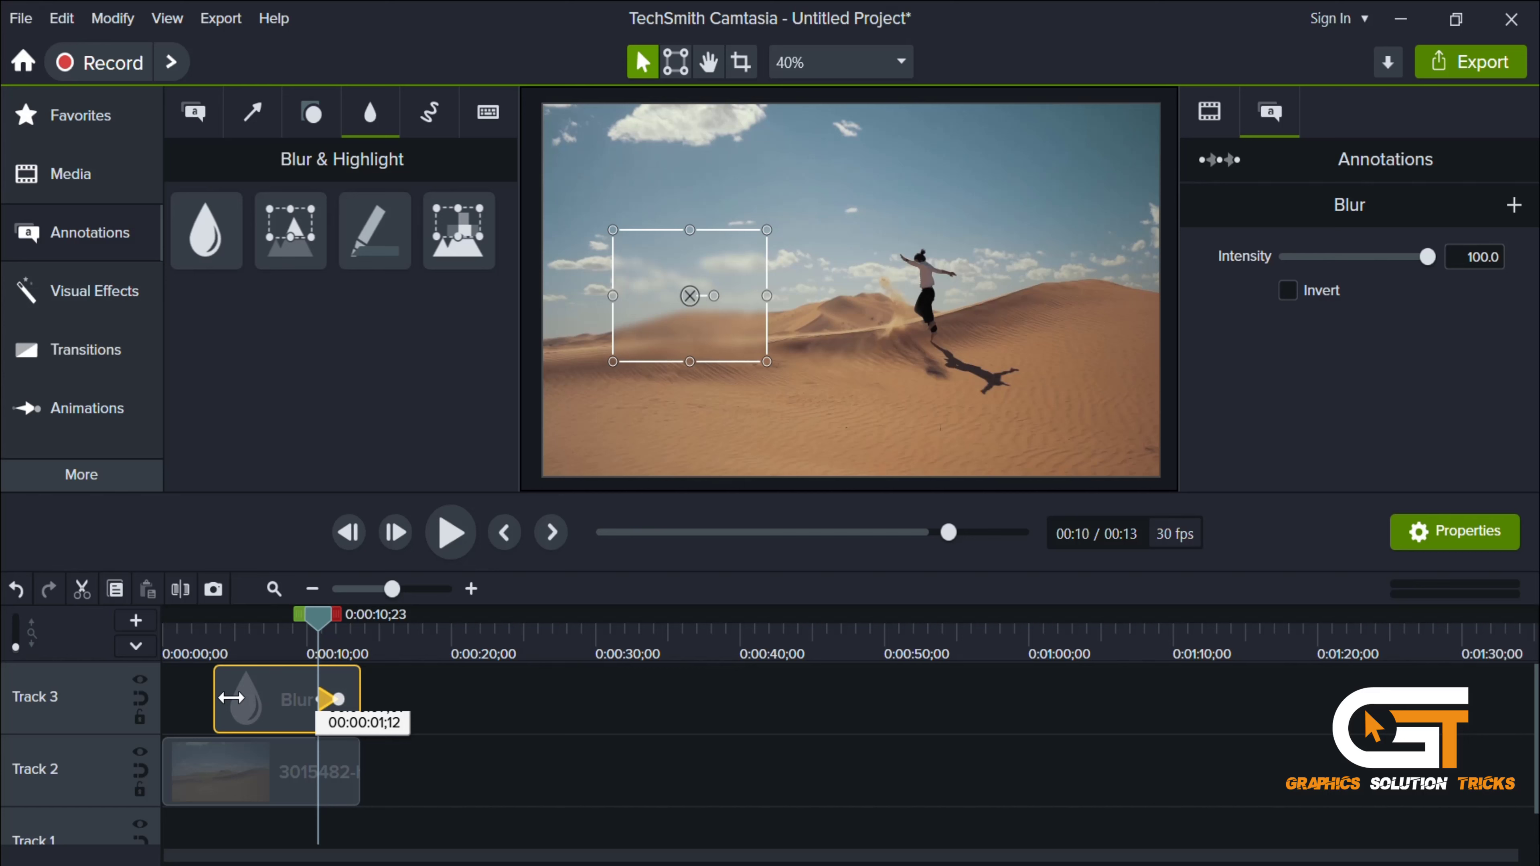
{"action": "left_click_drag", "start_coordinate": [949, 531], "coordinate": [713, 531]}
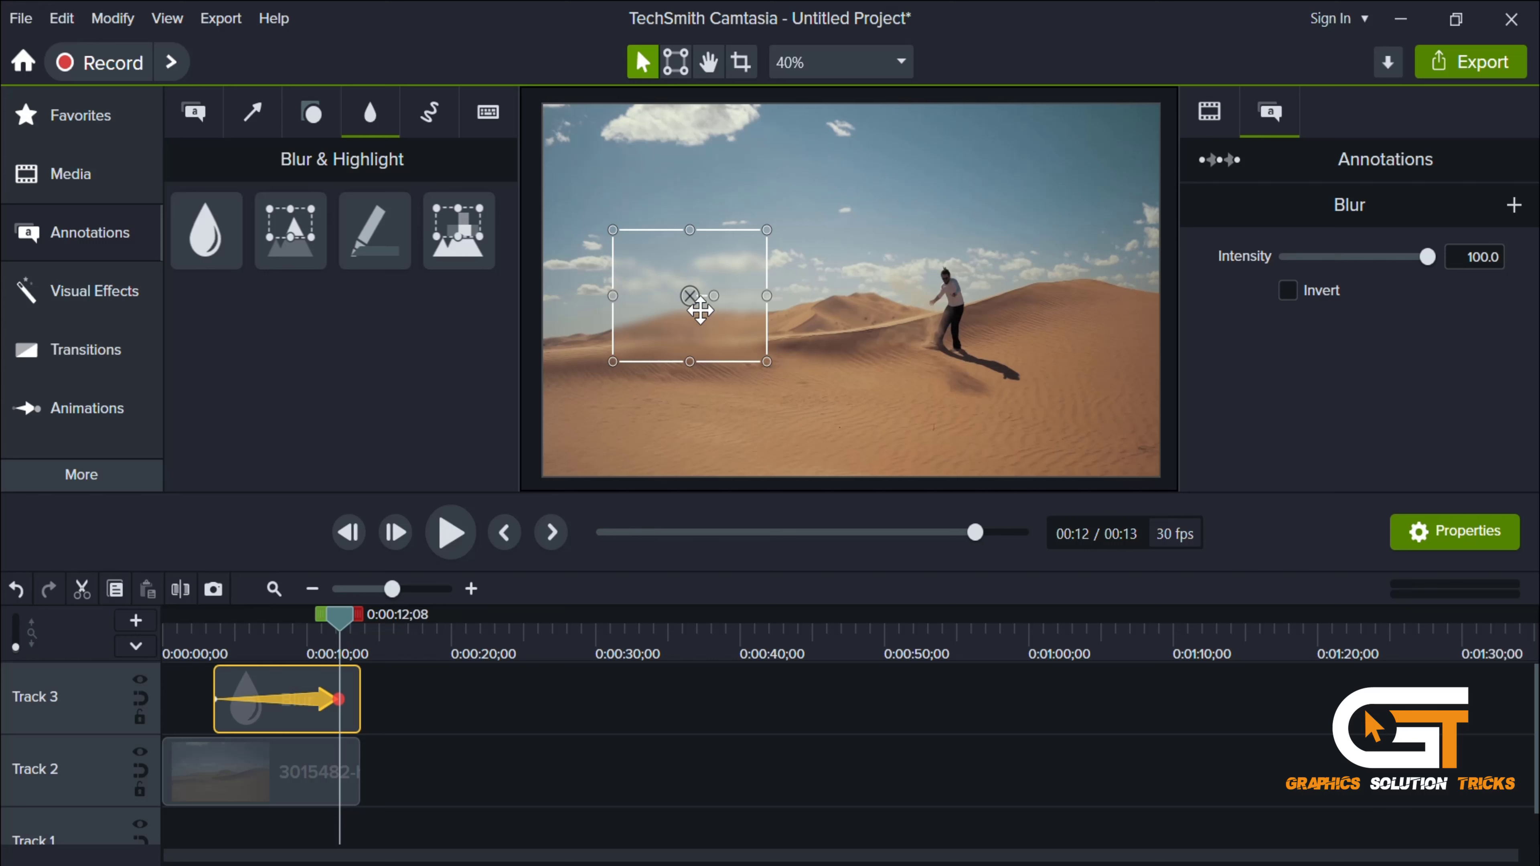
- Center the blur's end position over the runner at the right and play back to check tracking
{"action": "left_click_drag", "start_coordinate": [688, 296], "coordinate": [881, 292]}
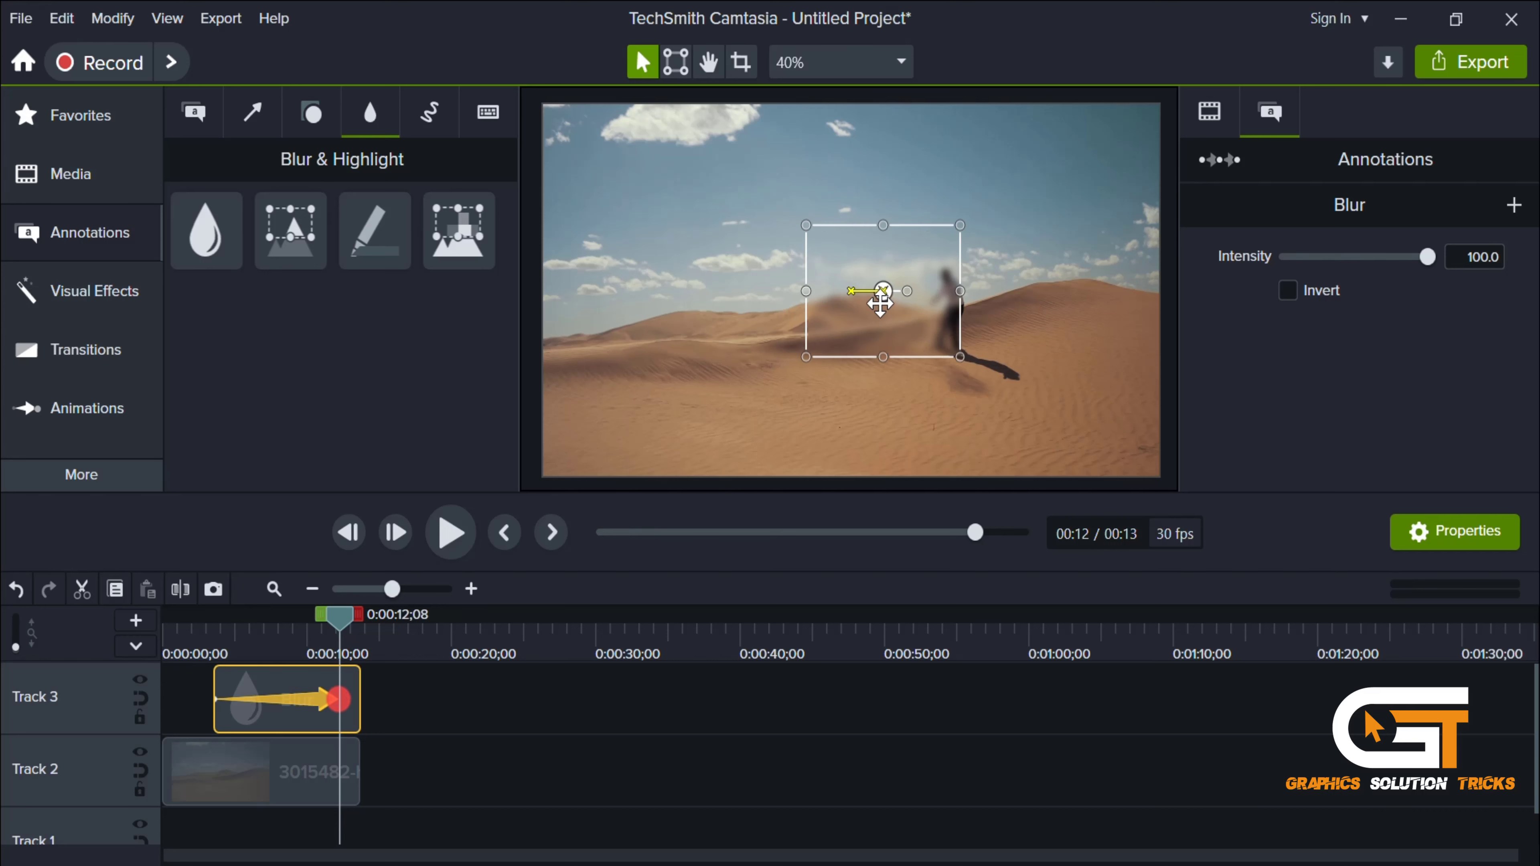
{"action": "left_click_drag", "start_coordinate": [881, 290], "coordinate": [953, 291]}
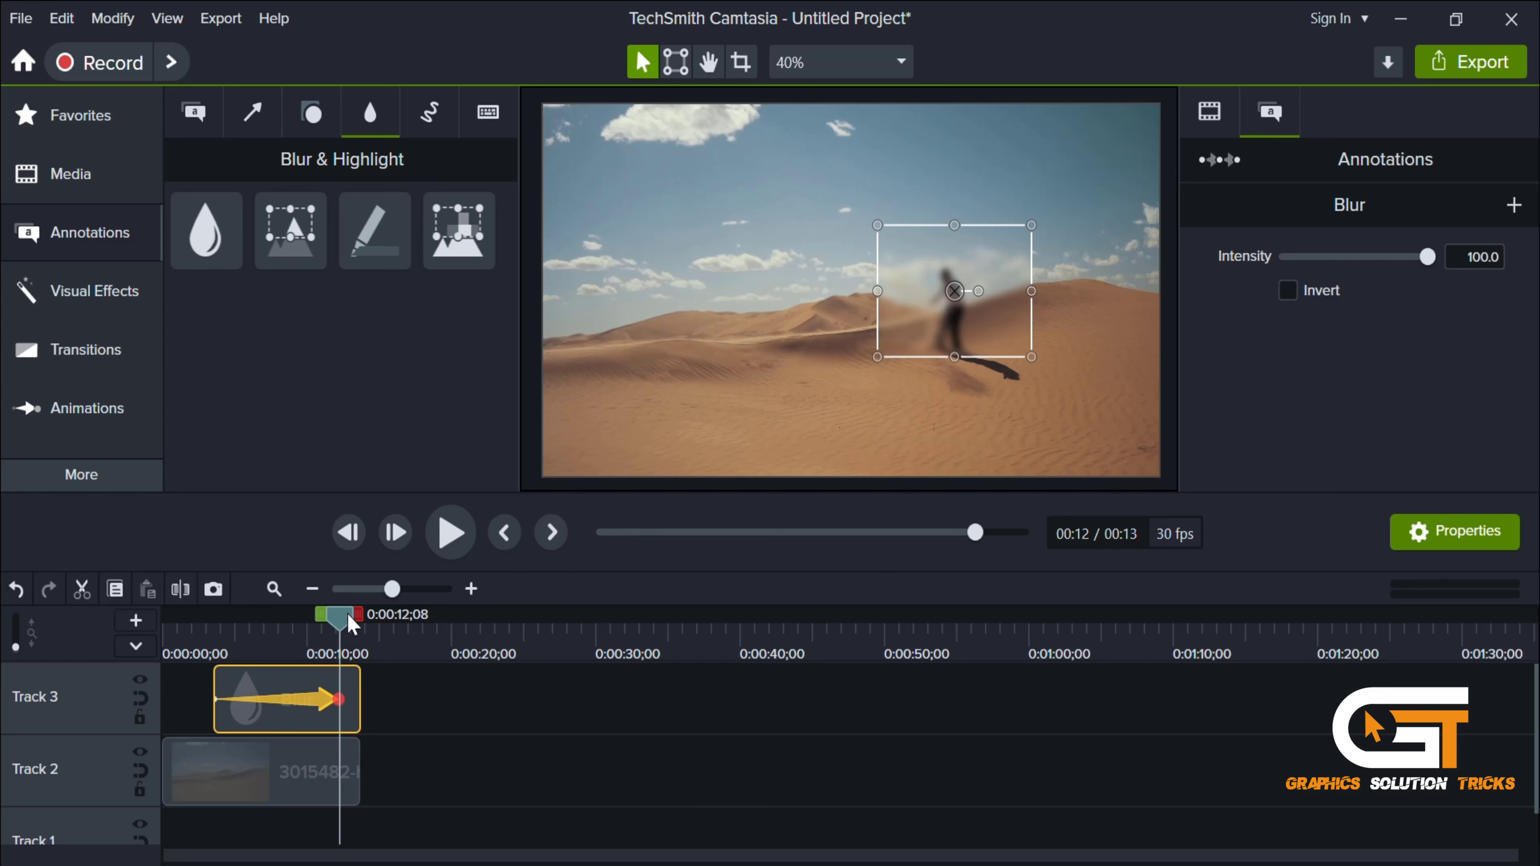
{"action": "left_click", "coordinate": [449, 532]}
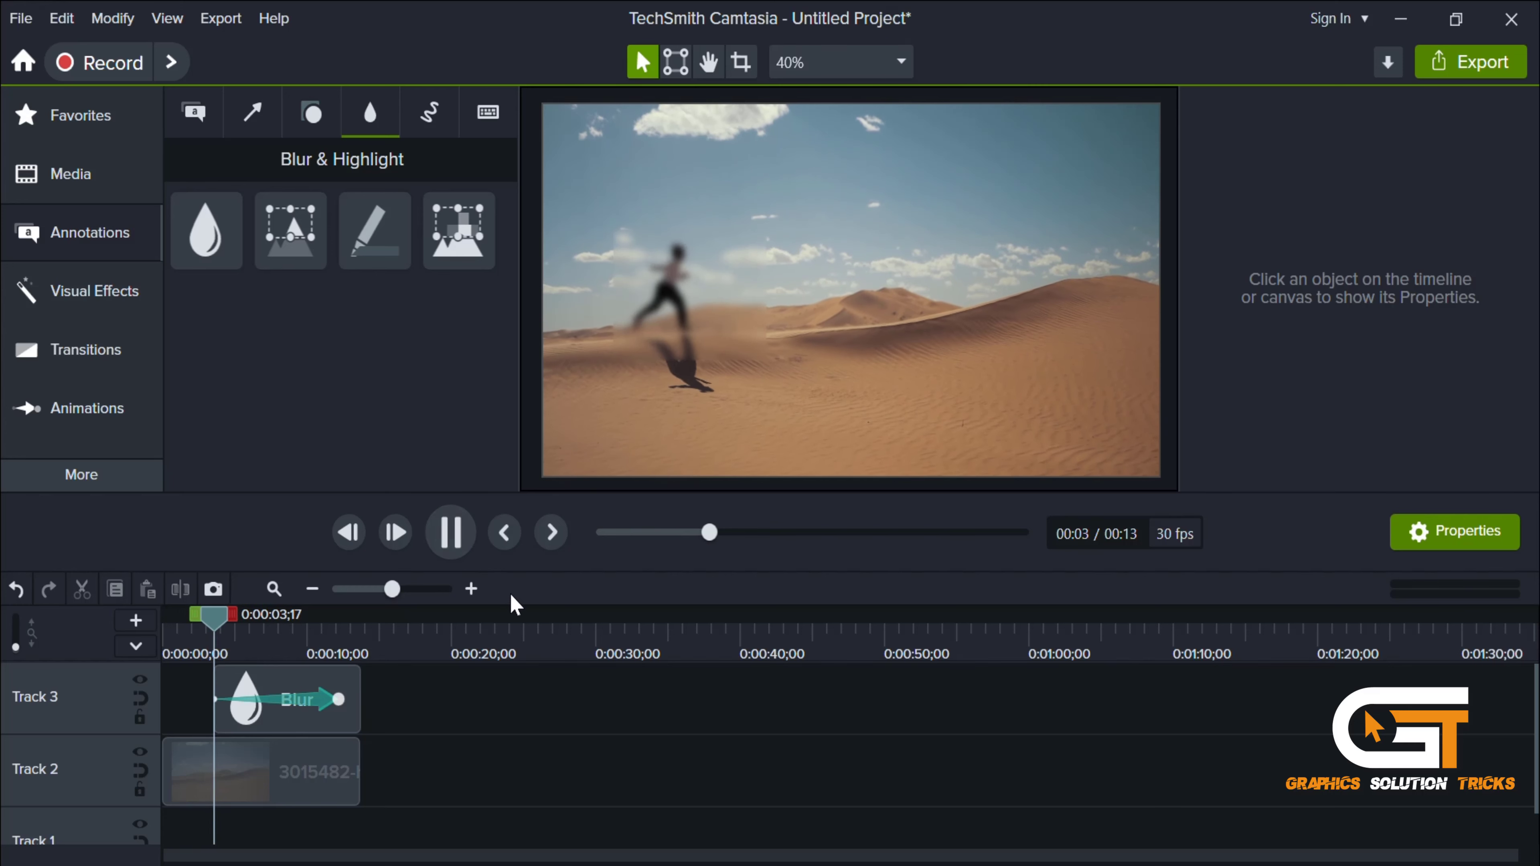